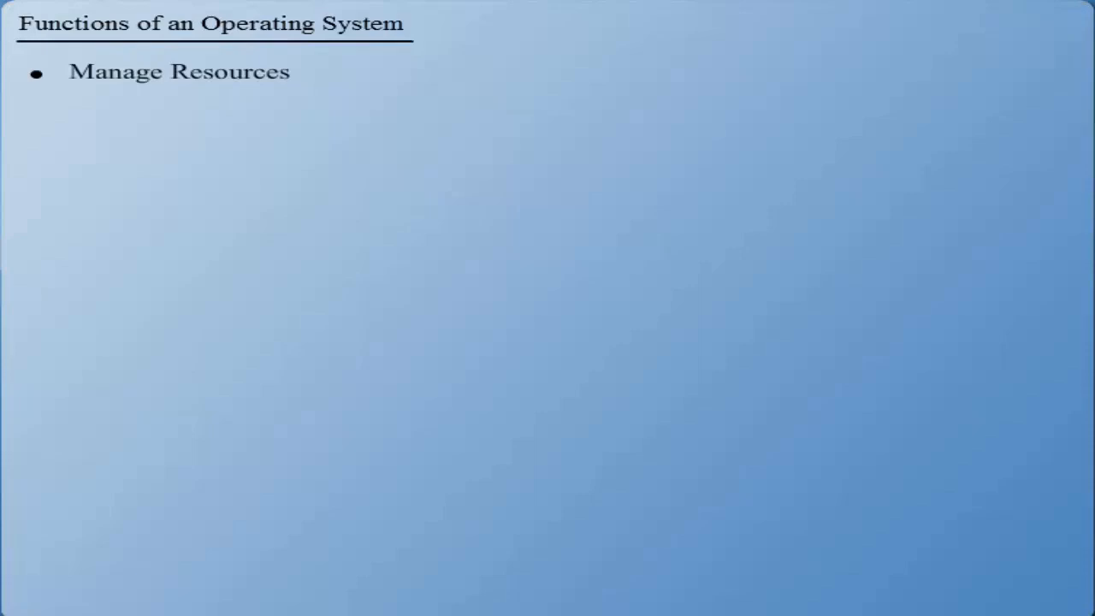
text(Manage different resources)
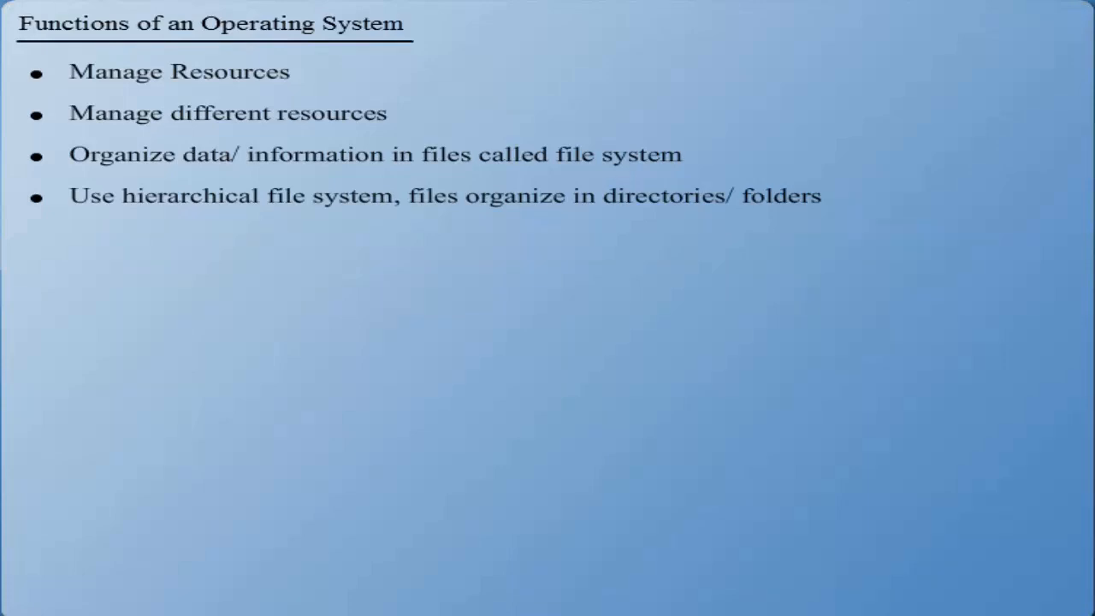
text(under tree structure.)
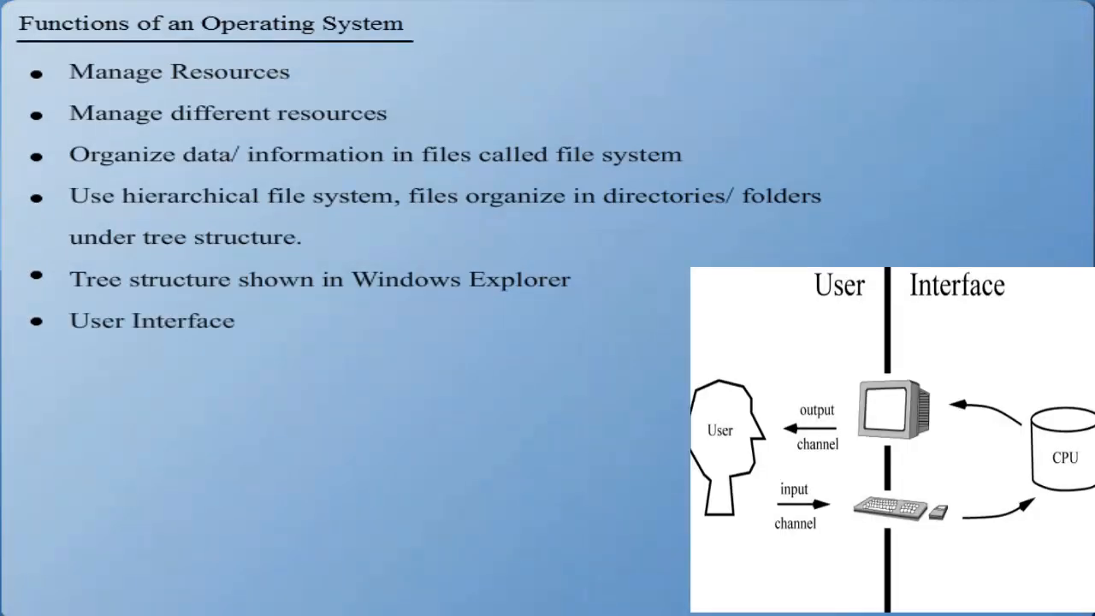
text(User interact application)
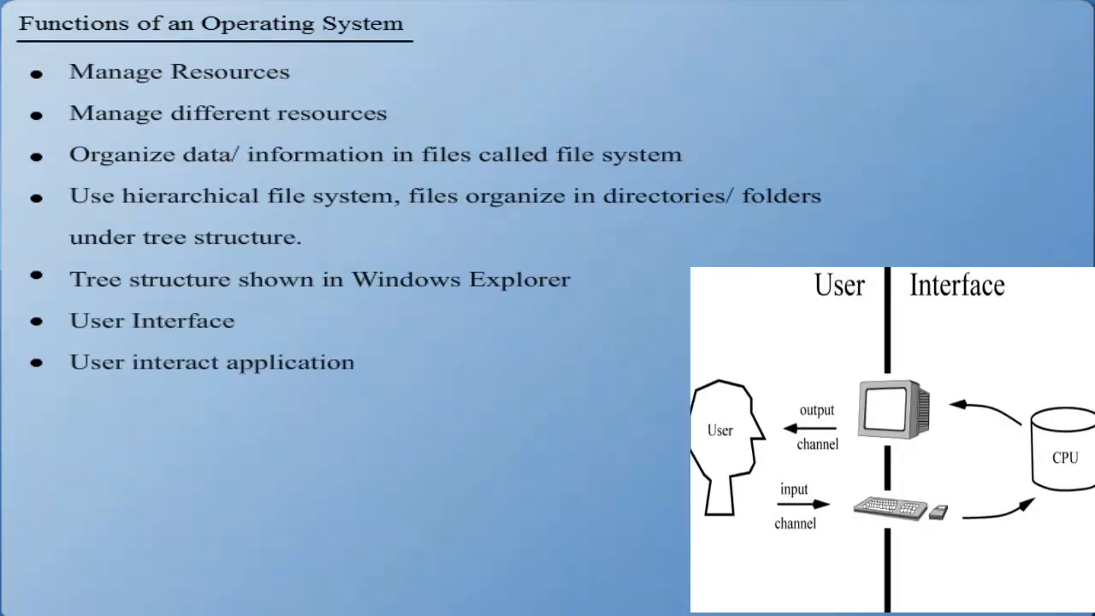
text(programs as well as hardware by interface.)
text(Provide GUI where buttons, icons or menus to represent various features)
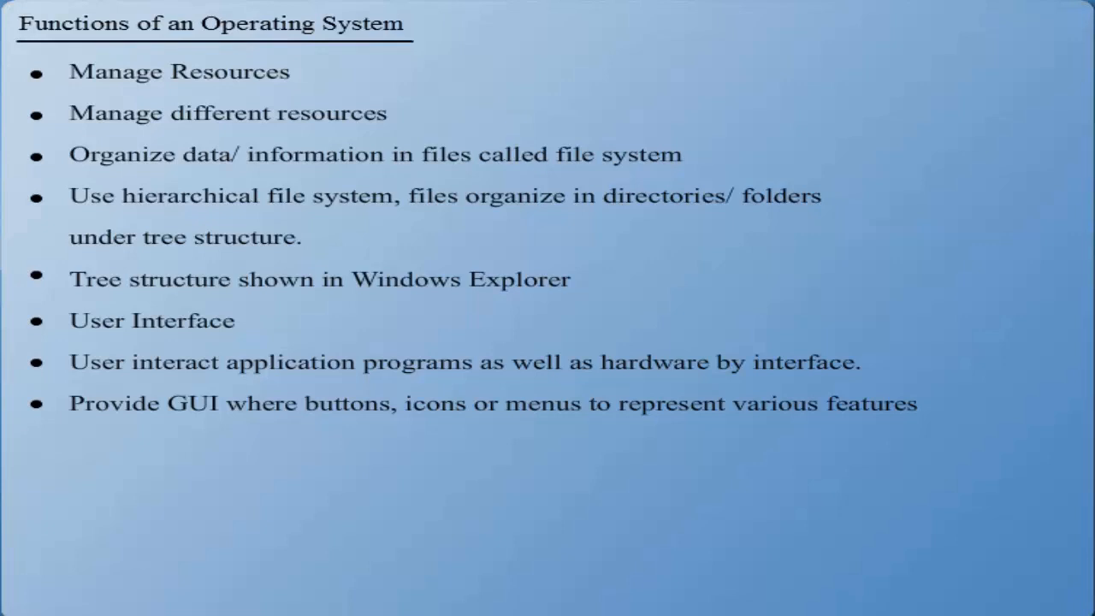
text(GUI is efficient interface using pointing devices to click on menus, icons lists or)
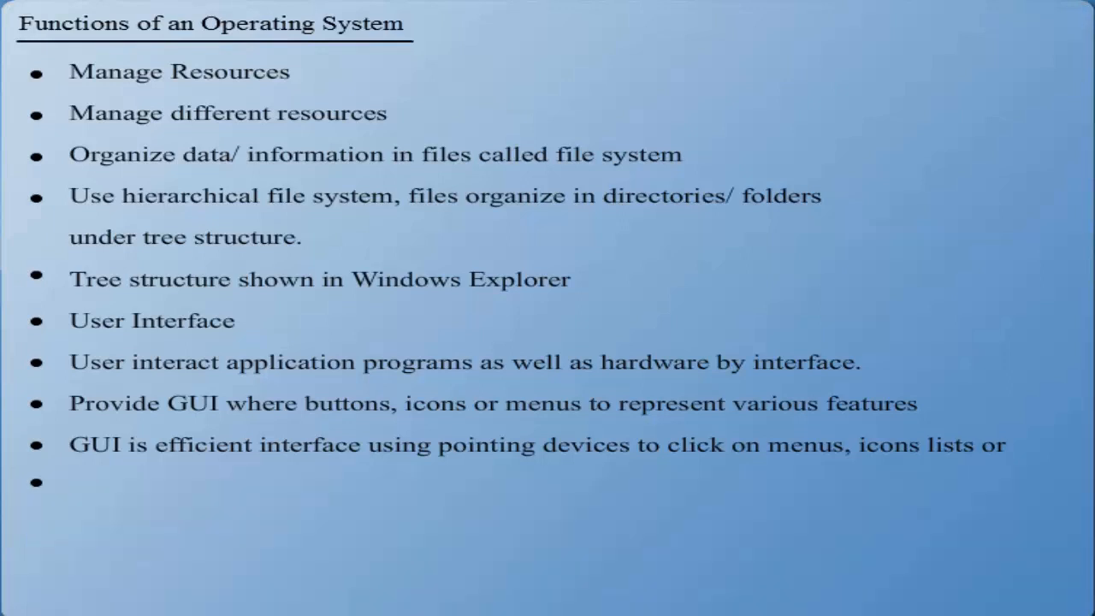
text(button on screen etc)
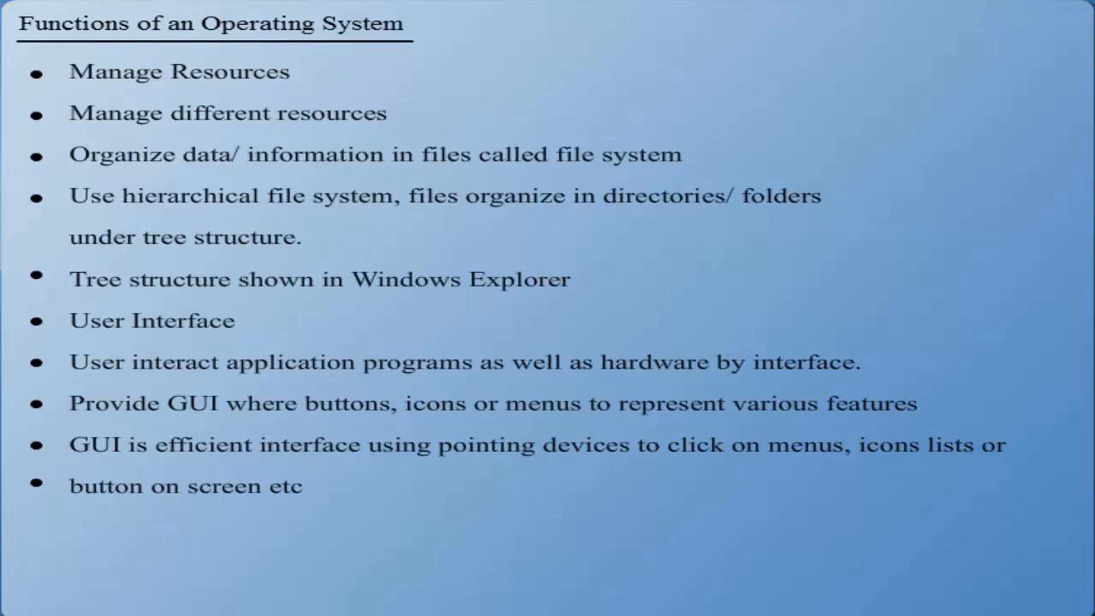